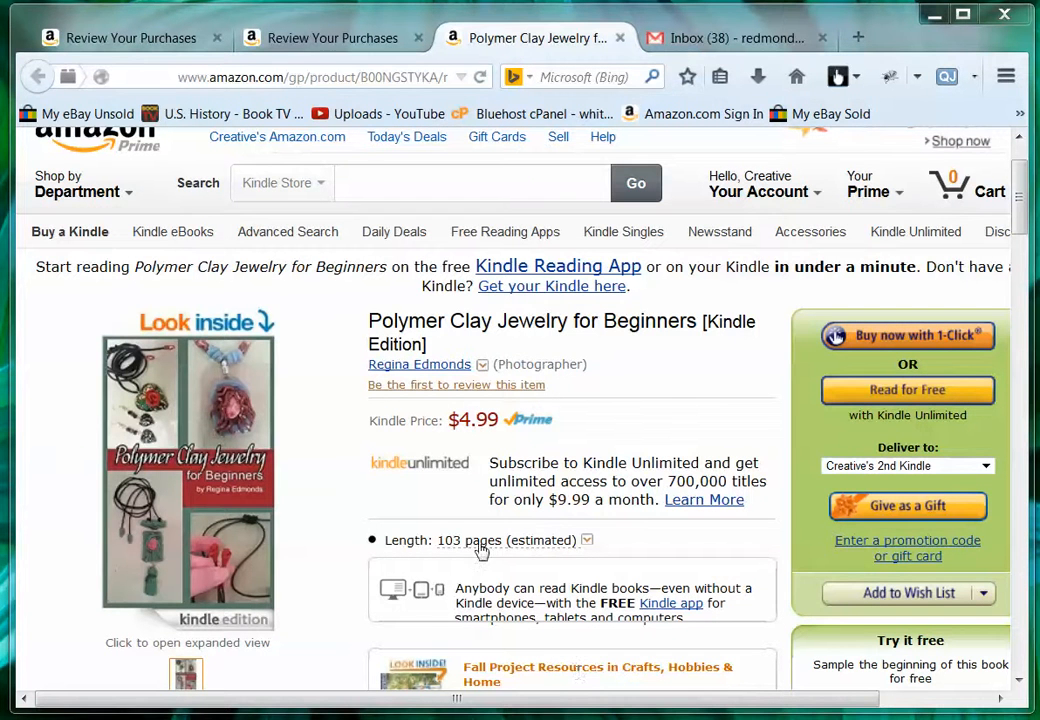
pyautogui.moveTo(316, 444)
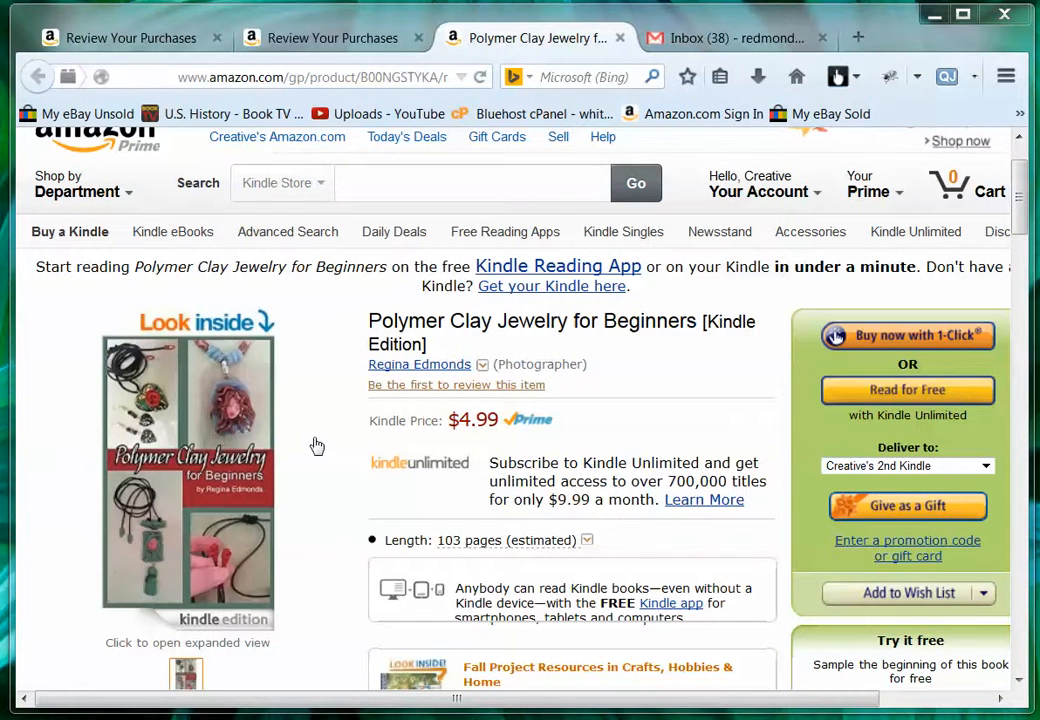
pyautogui.moveTo(308, 466)
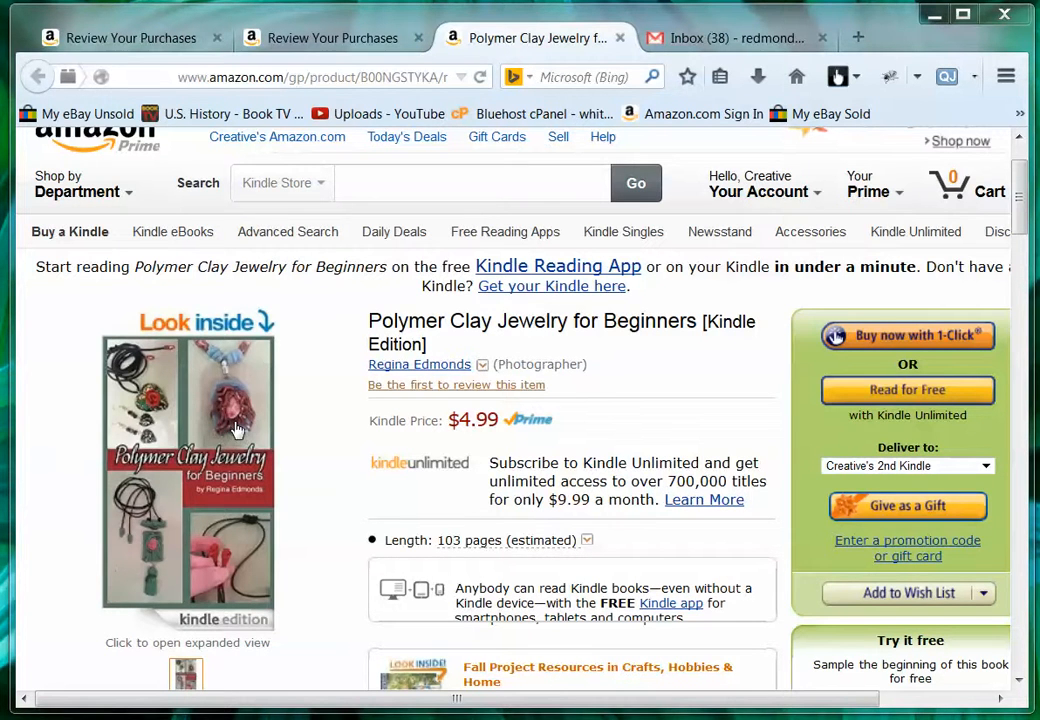
pyautogui.moveTo(304, 402)
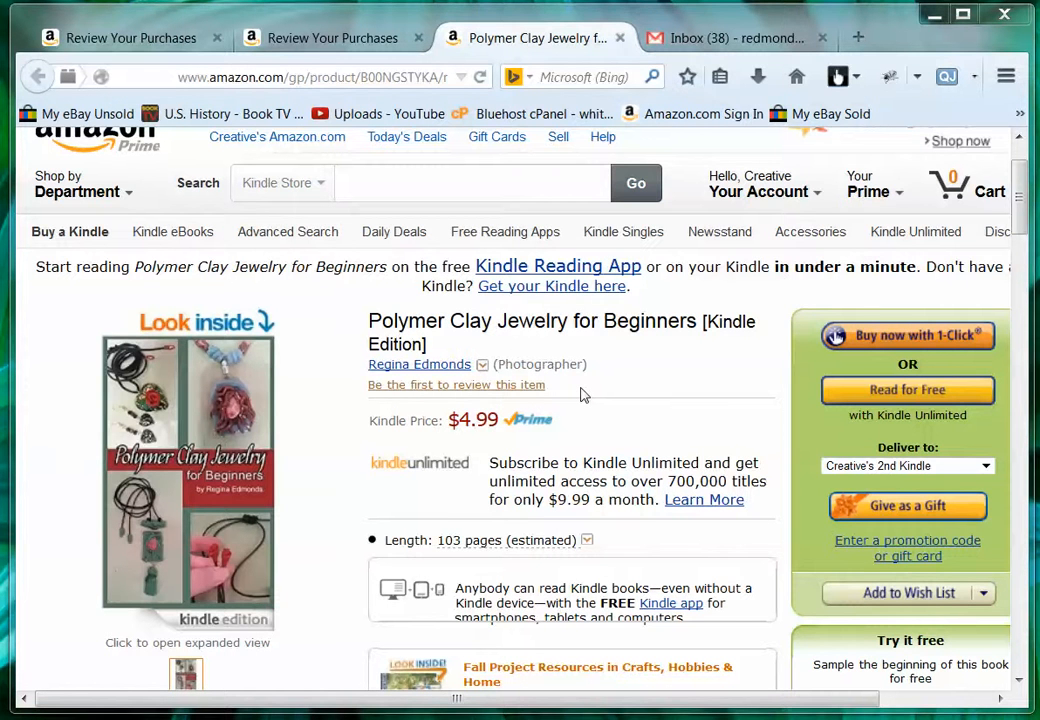
pyautogui.moveTo(330, 408)
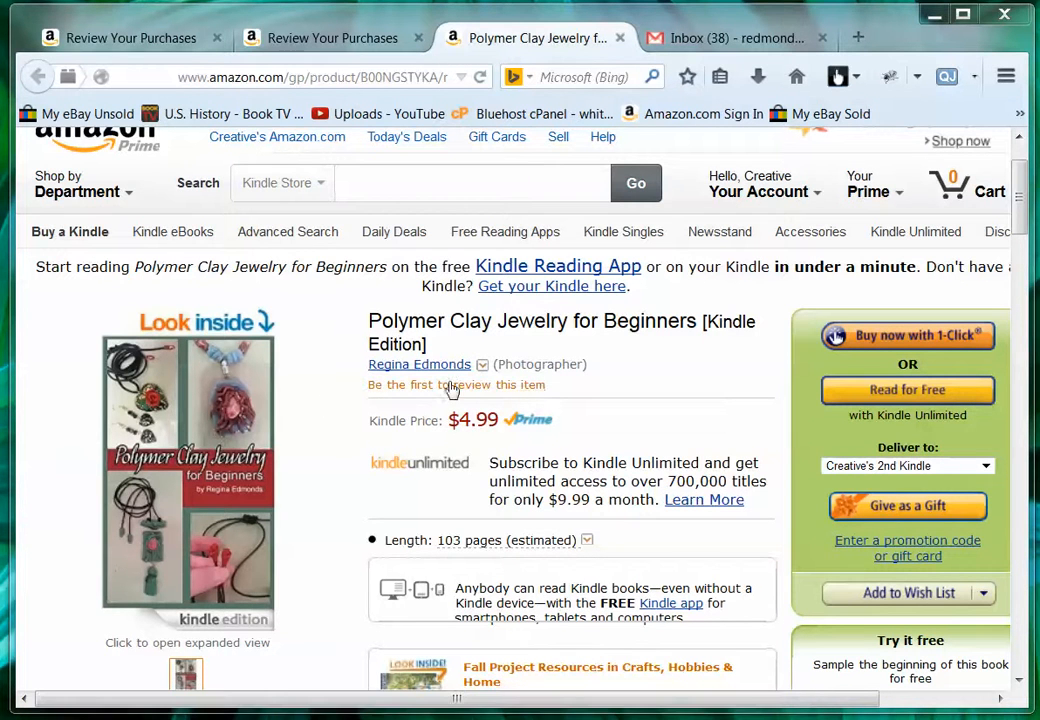
pyautogui.moveTo(444, 398)
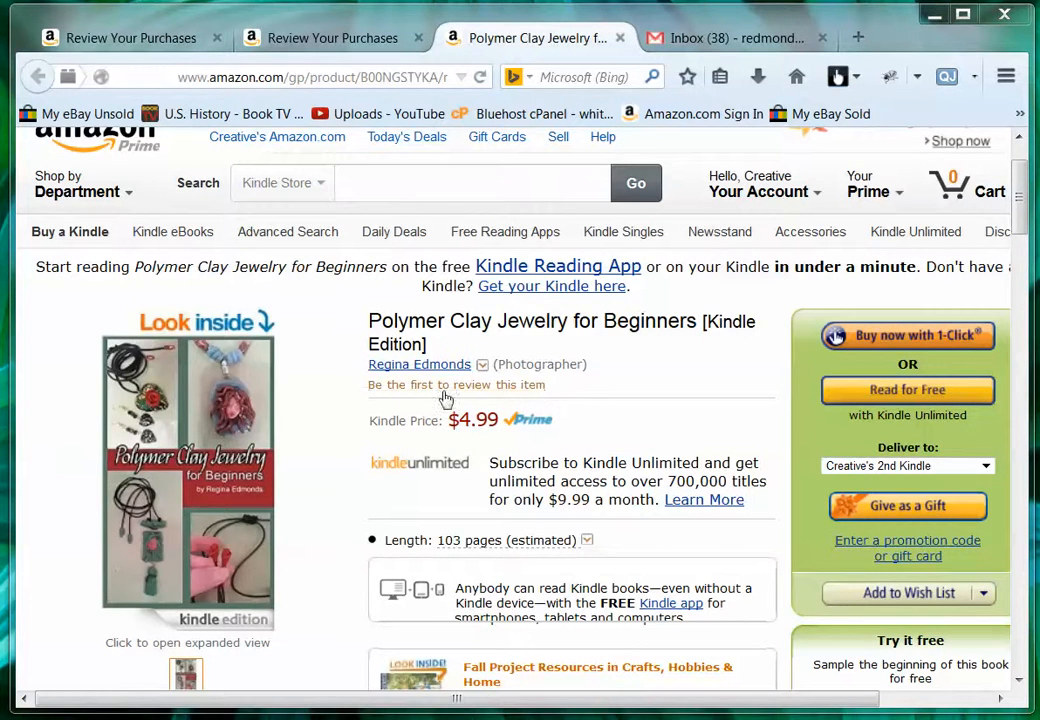
# - Open 'Be the first to review this item' and select the review page URL in the address bar
pyautogui.click(456, 384)
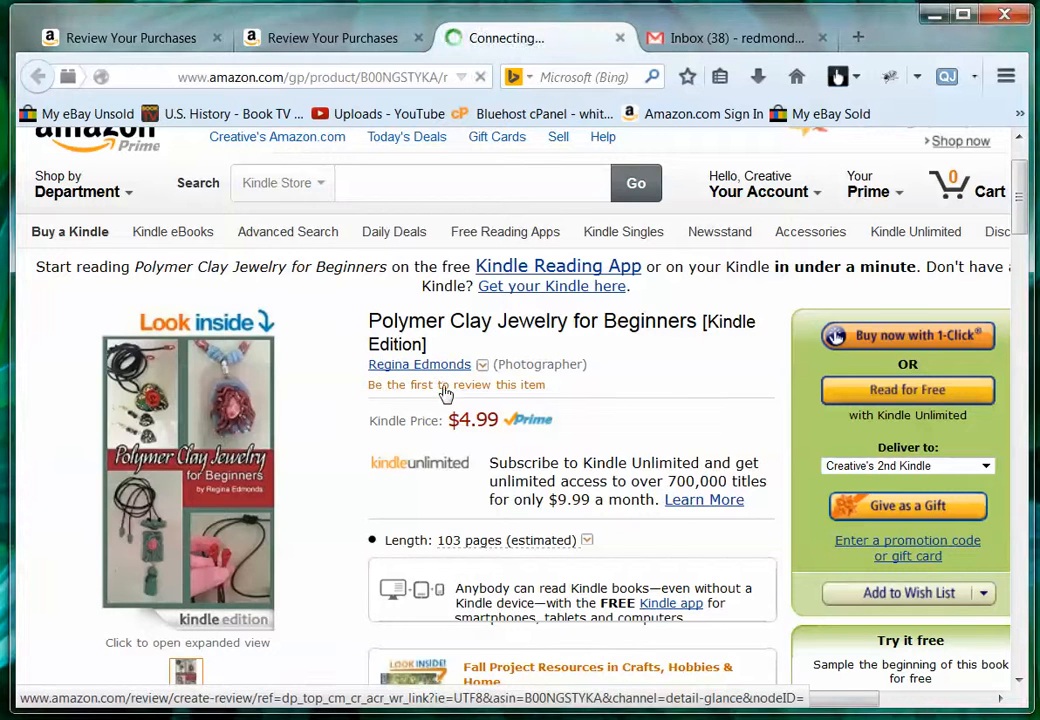
pyautogui.click(456, 384)
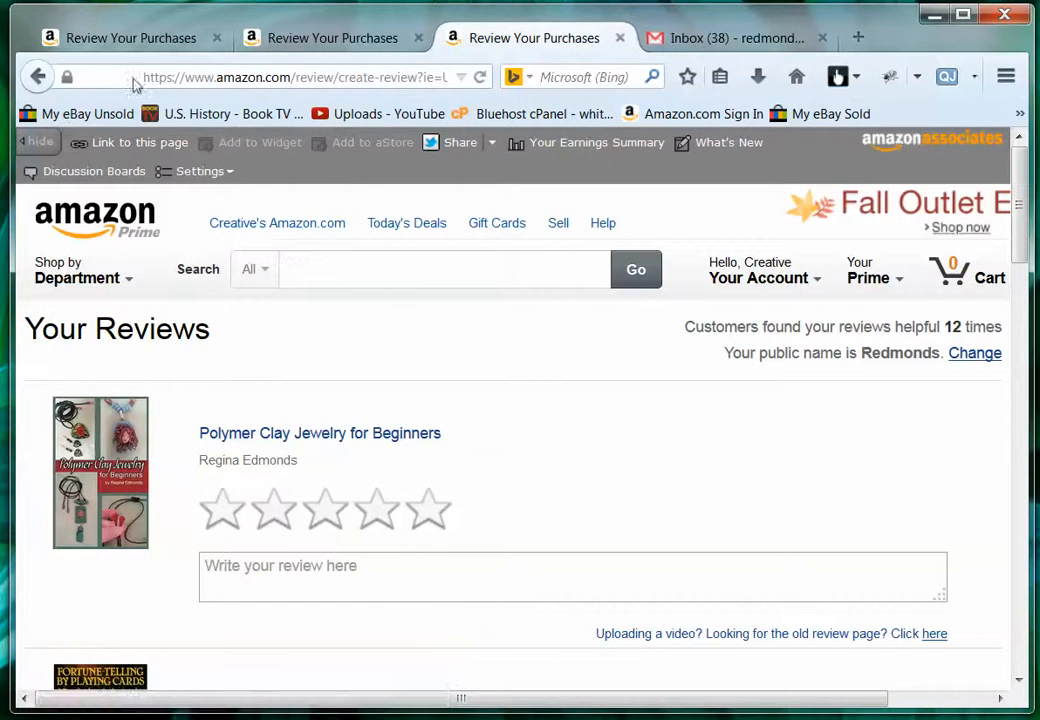
pyautogui.moveTo(144, 82)
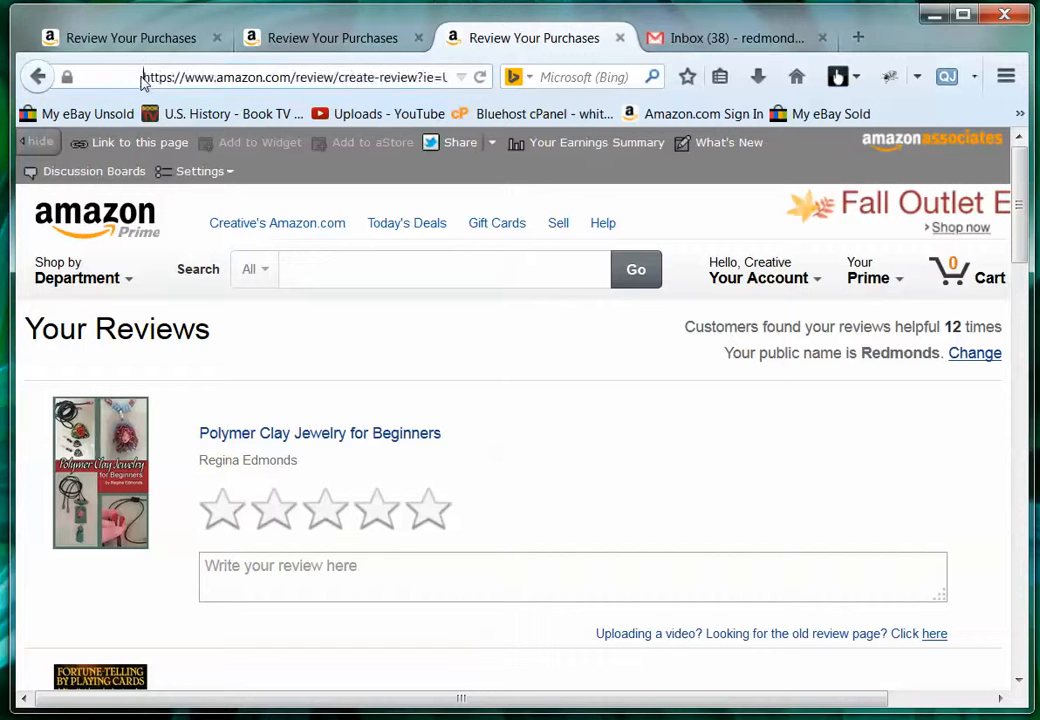
pyautogui.click(290, 76)
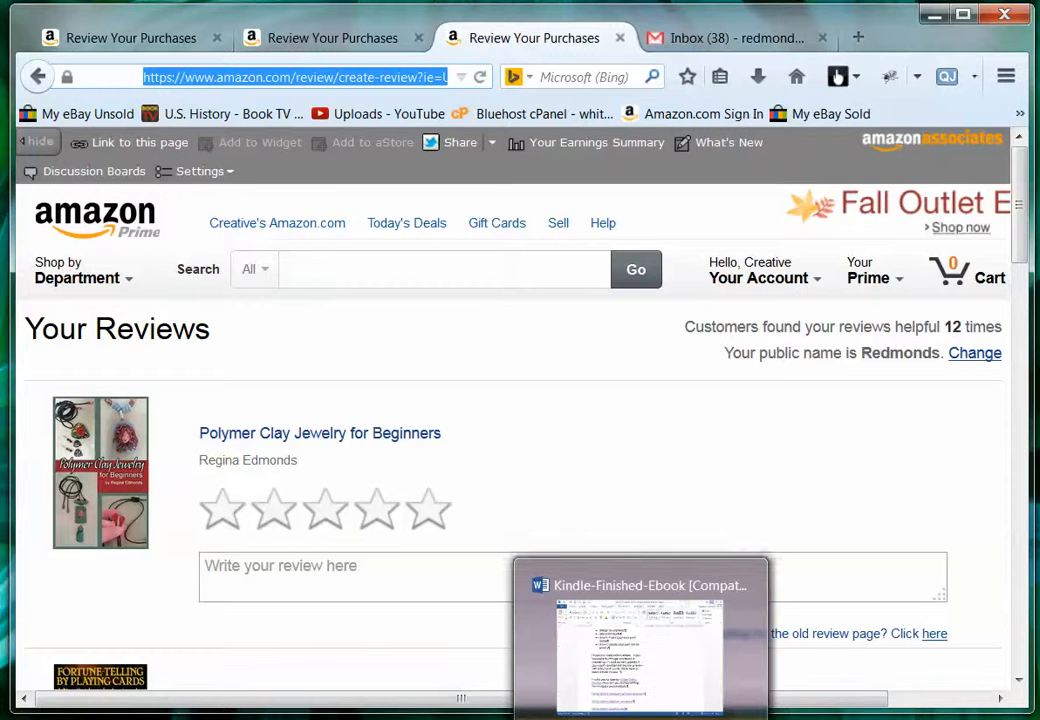
# - Back in the ebook document, bring up Insert Hyperlink for the review sentence
pyautogui.click(640, 650)
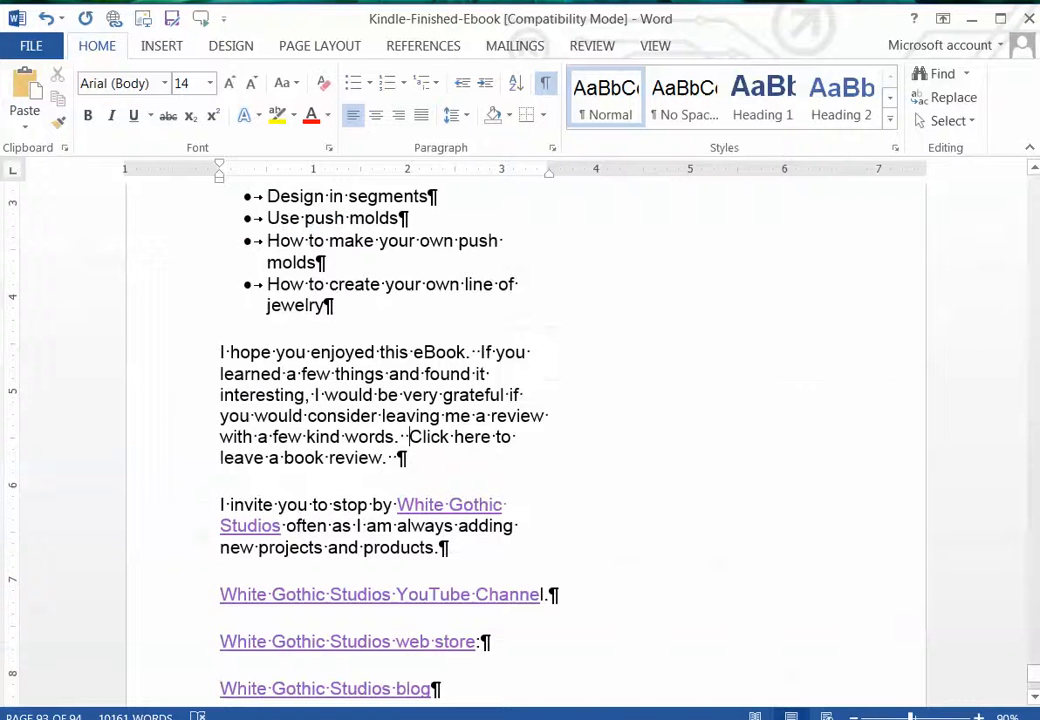
pyautogui.moveTo(212, 358)
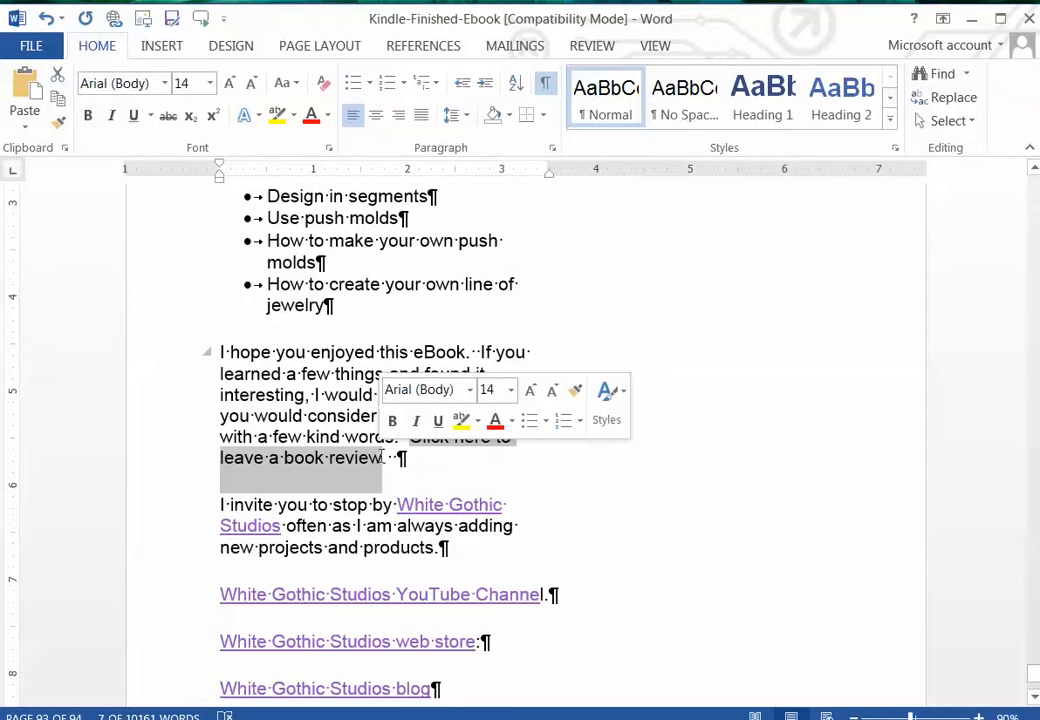
pyautogui.click(162, 44)
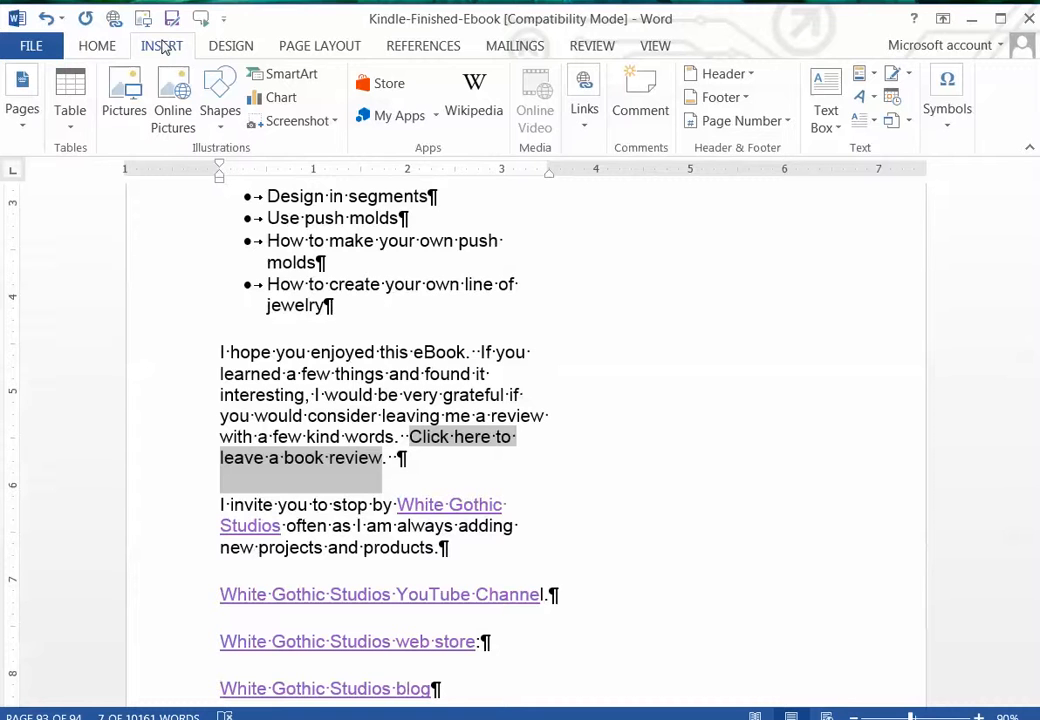
pyautogui.click(584, 100)
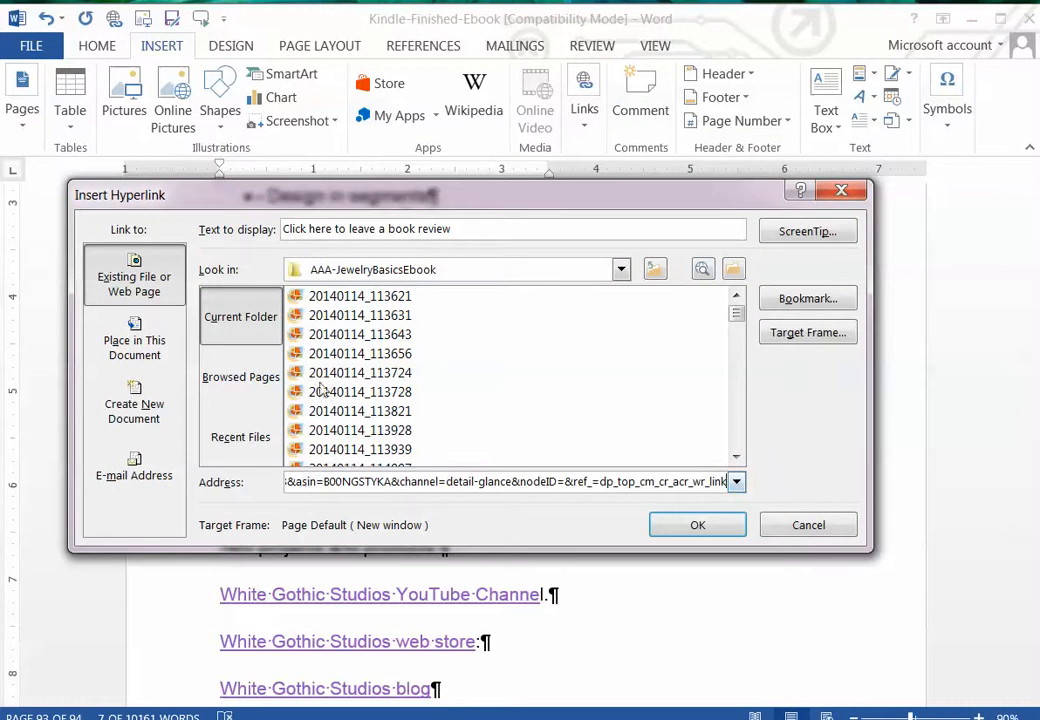
# - Confirm the hyperlink so the review sentence links to the Amazon review page
pyautogui.click(808, 332)
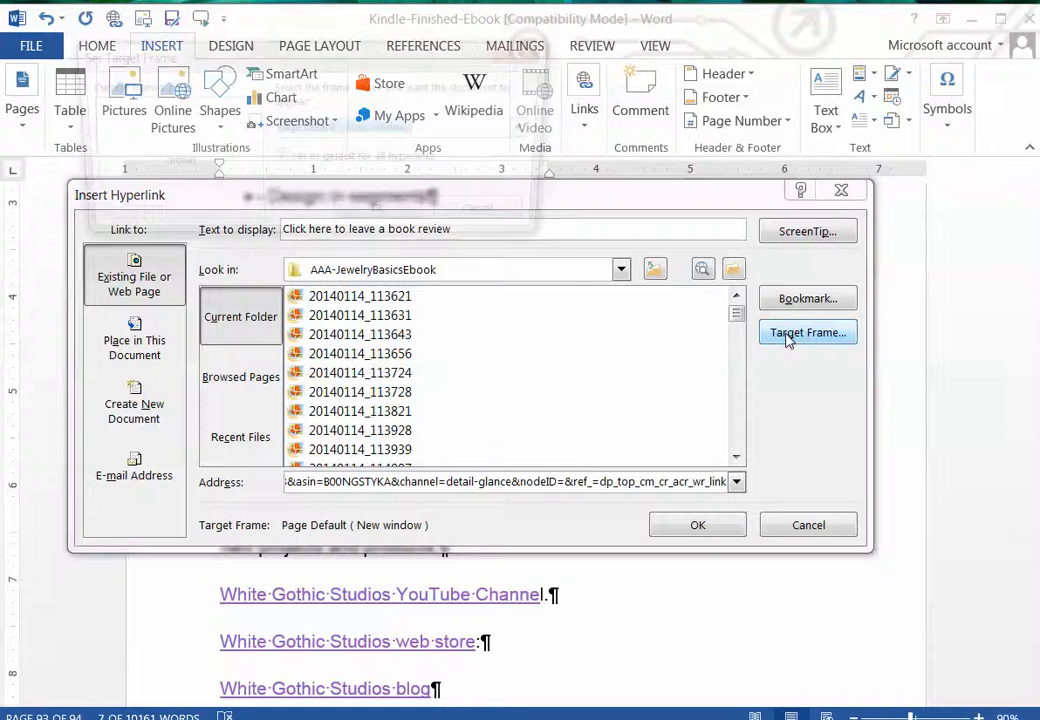
pyautogui.click(808, 332)
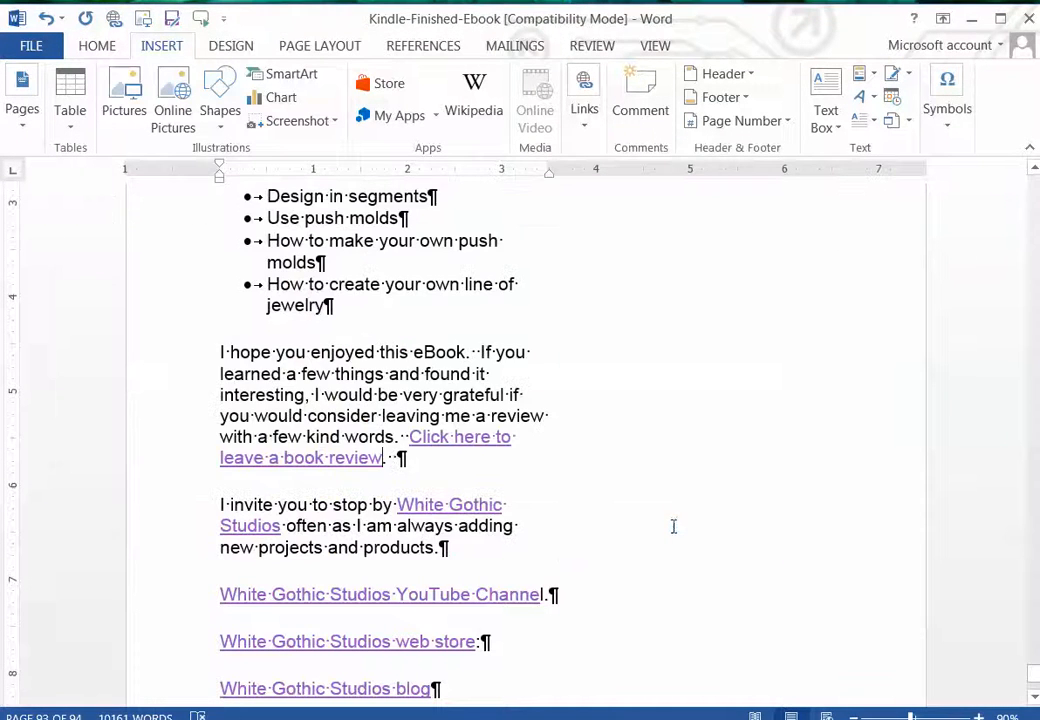
pyautogui.moveTo(646, 472)
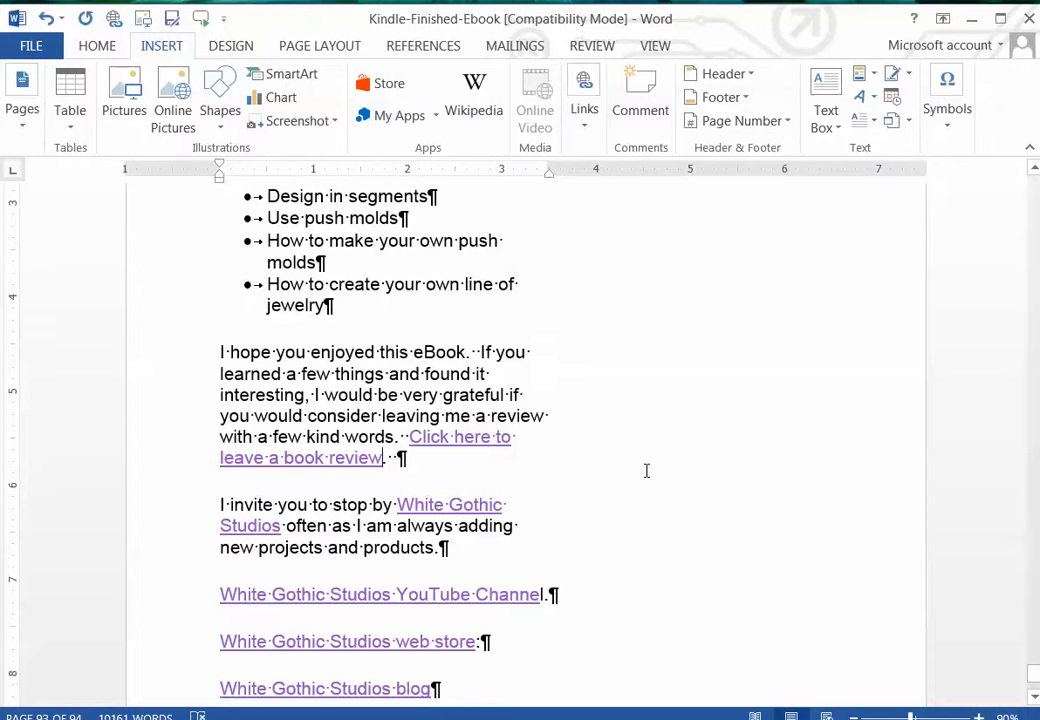
pyautogui.moveTo(644, 476)
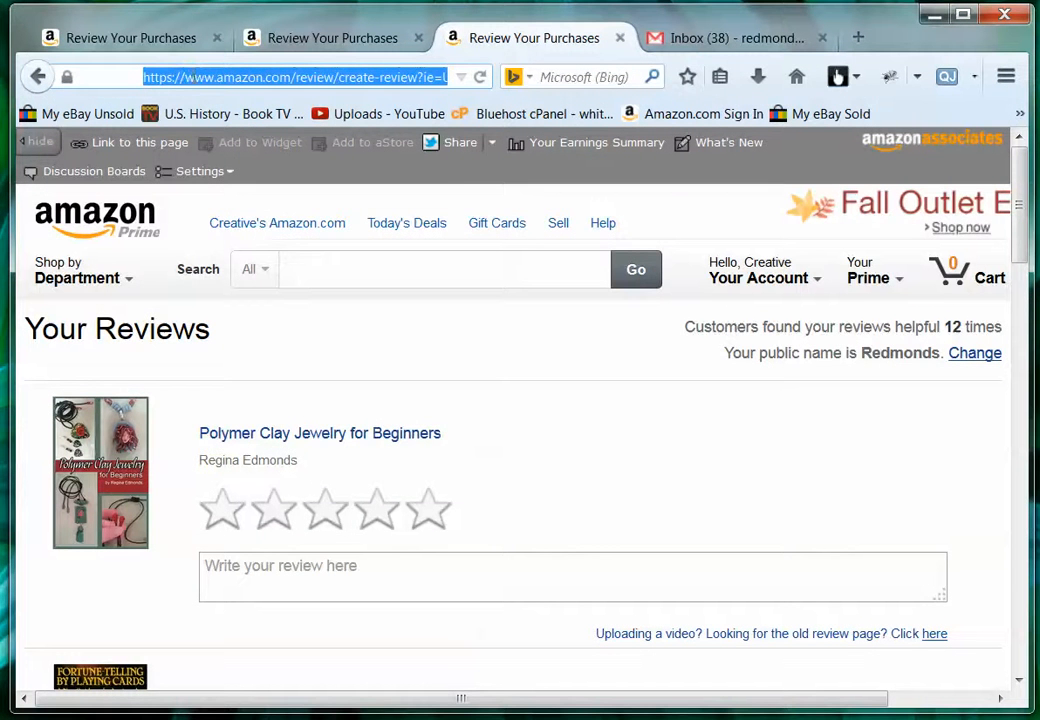
# - Go to kdp.amazon.com, sign in and scroll the Bookshelf to Polymer Clay Jewelry
pyautogui.write('kdp.amazon.com')
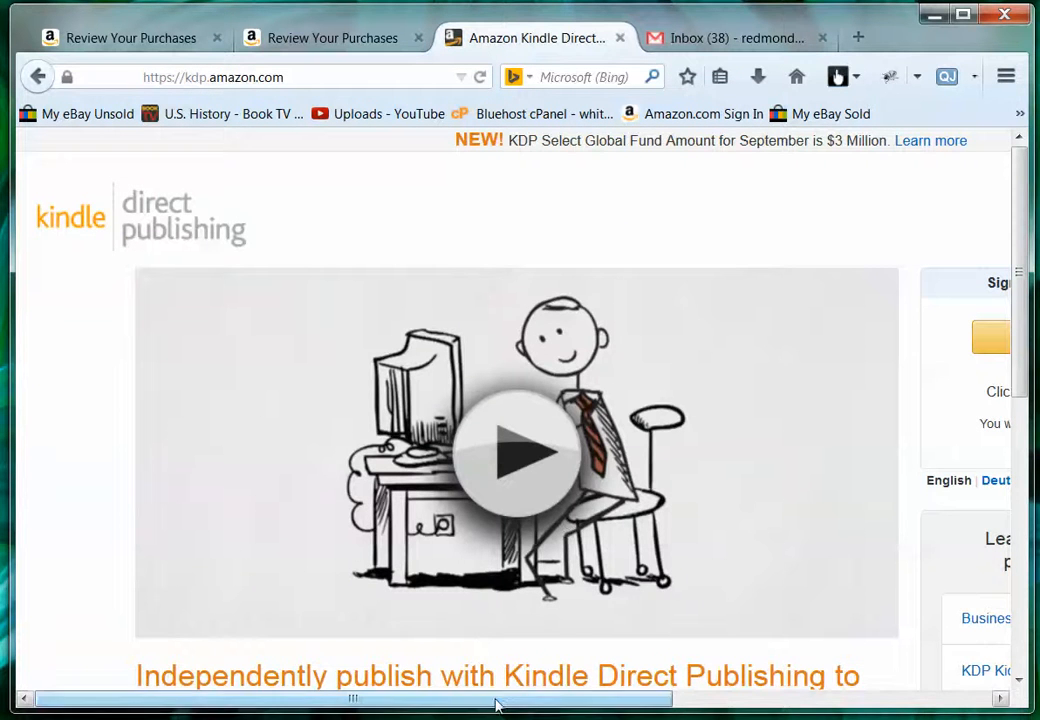
pyautogui.click(706, 336)
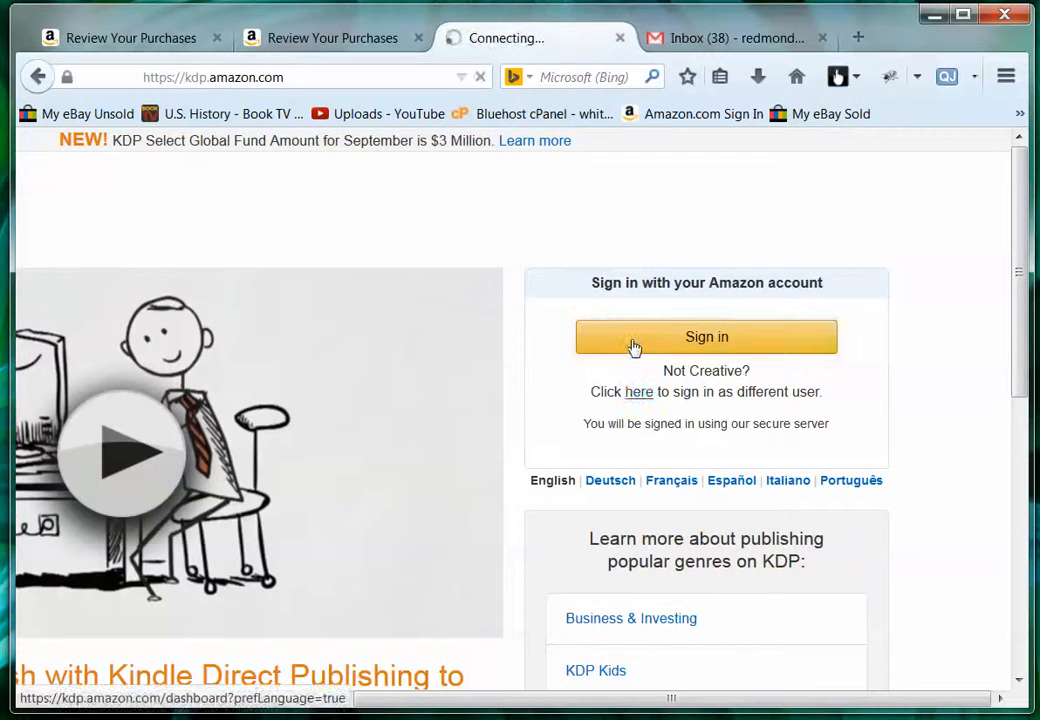
pyautogui.click(706, 336)
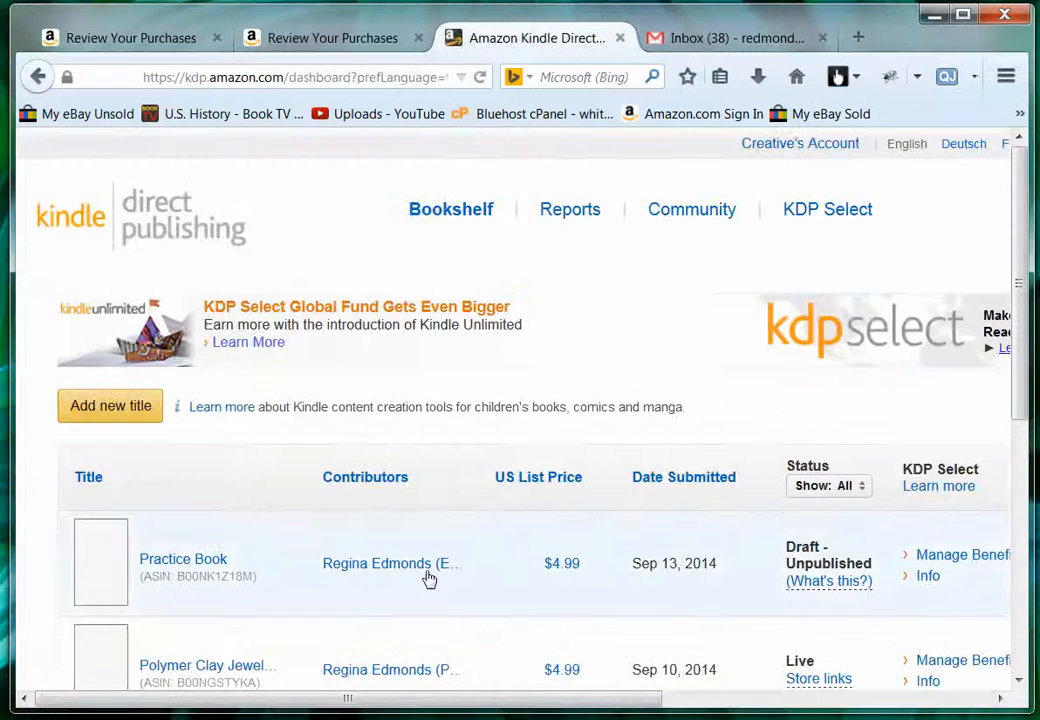
pyautogui.scroll(-3)
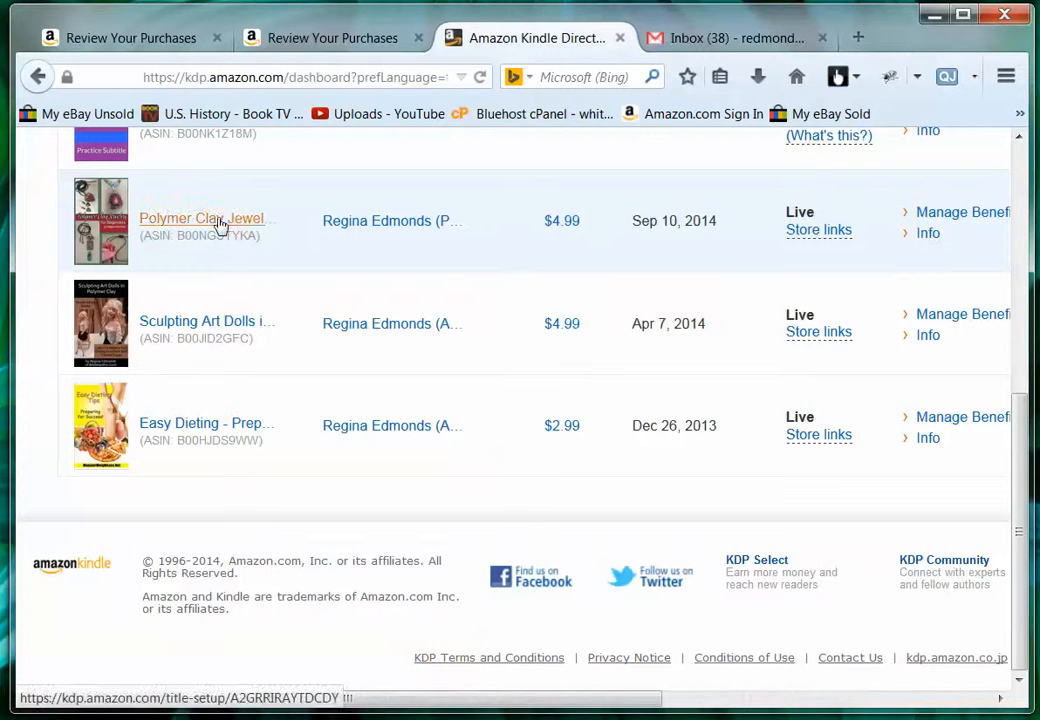
# - Open Polymer Clay Jewelry's details, reach section 6 Upload Your Book File and start Browse
pyautogui.click(200, 218)
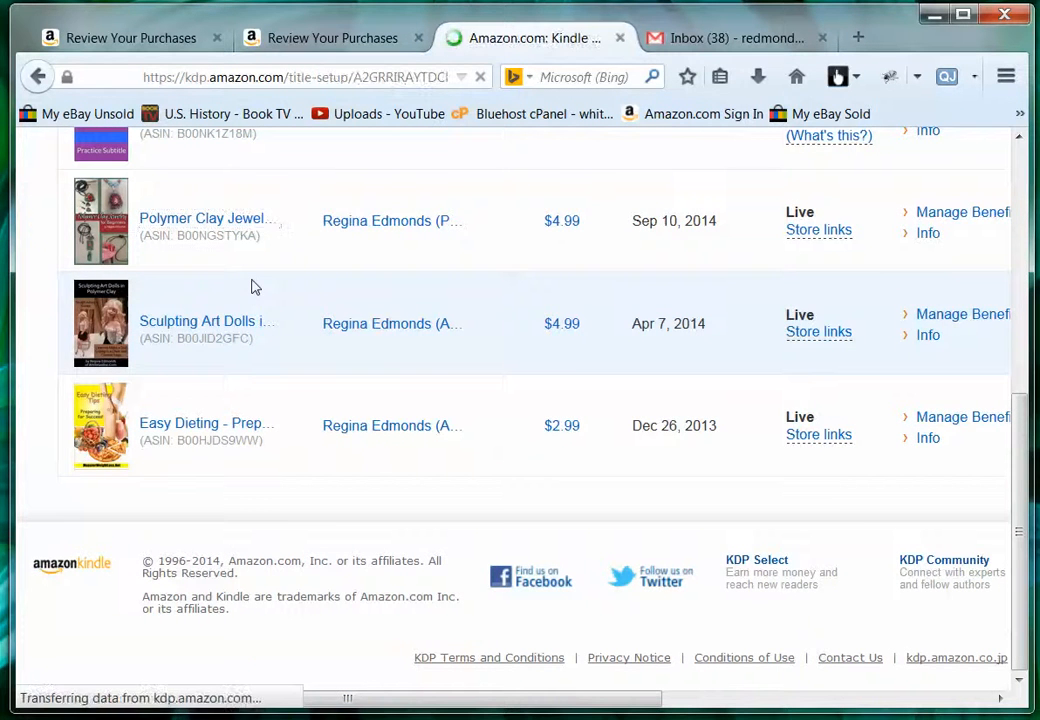
pyautogui.click(204, 218)
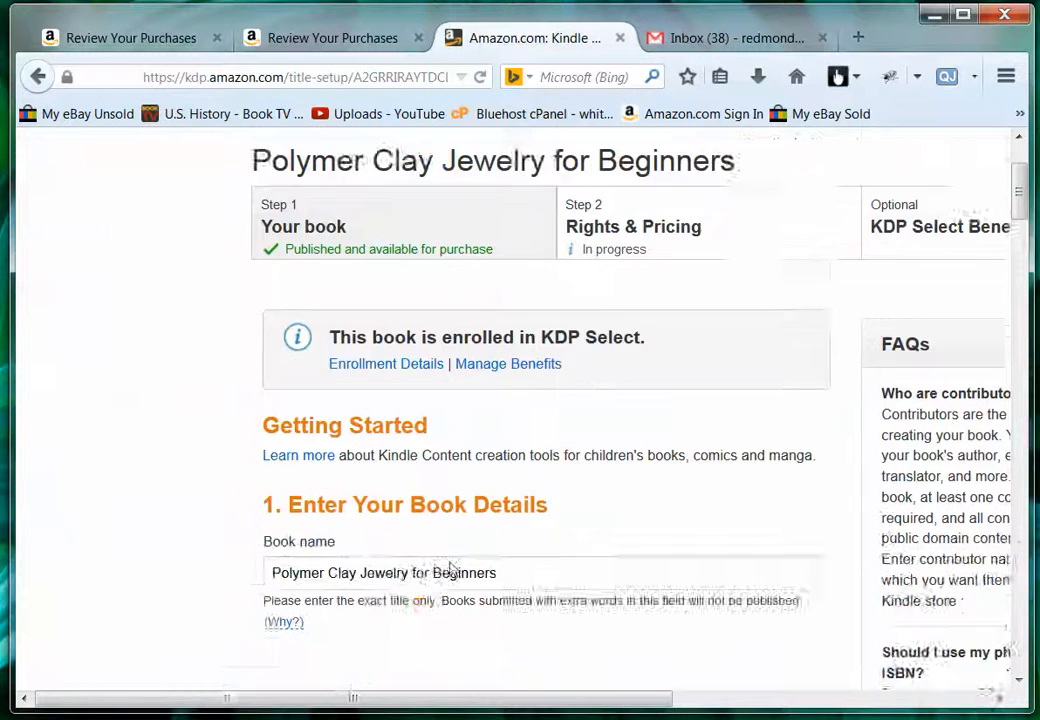
pyautogui.scroll(-3)
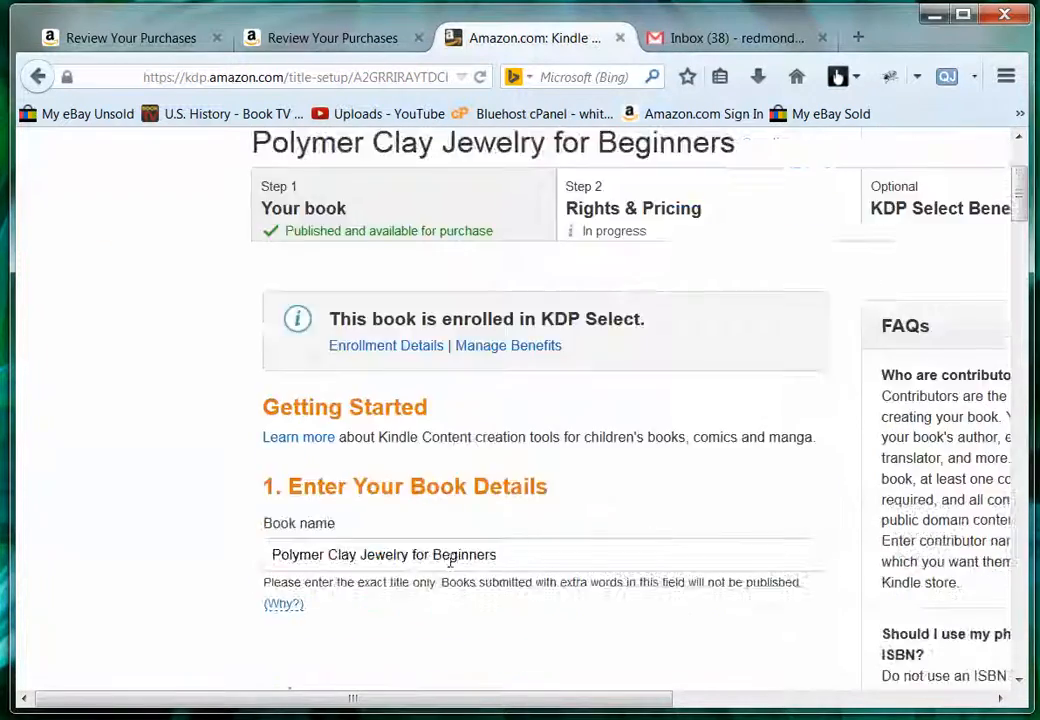
pyautogui.scroll(-3)
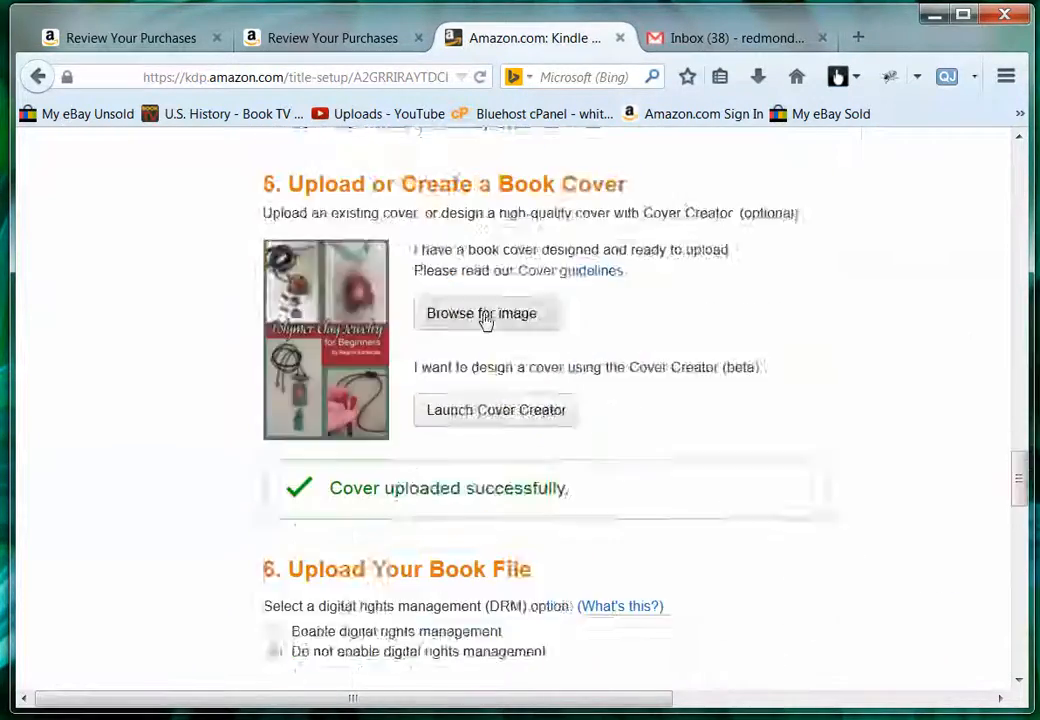
pyautogui.scroll(-3)
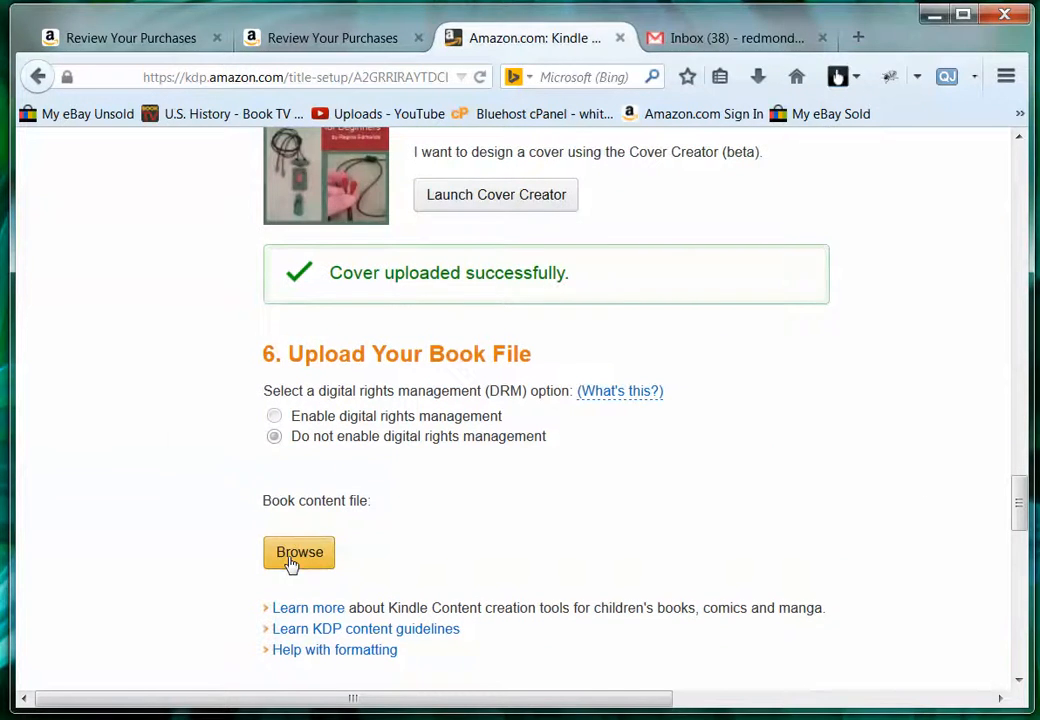
pyautogui.click(300, 552)
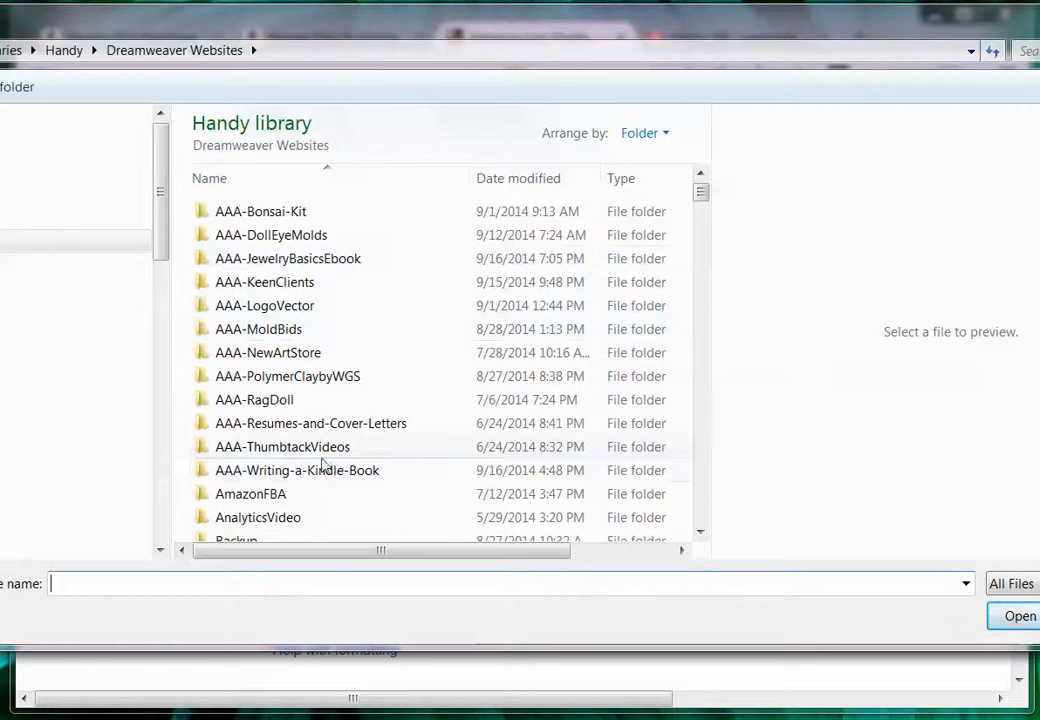
# - In AAA-JewelryBasicsEbook, choose Kindle-Finished-Ebook and upload it as the book file
pyautogui.click(288, 258)
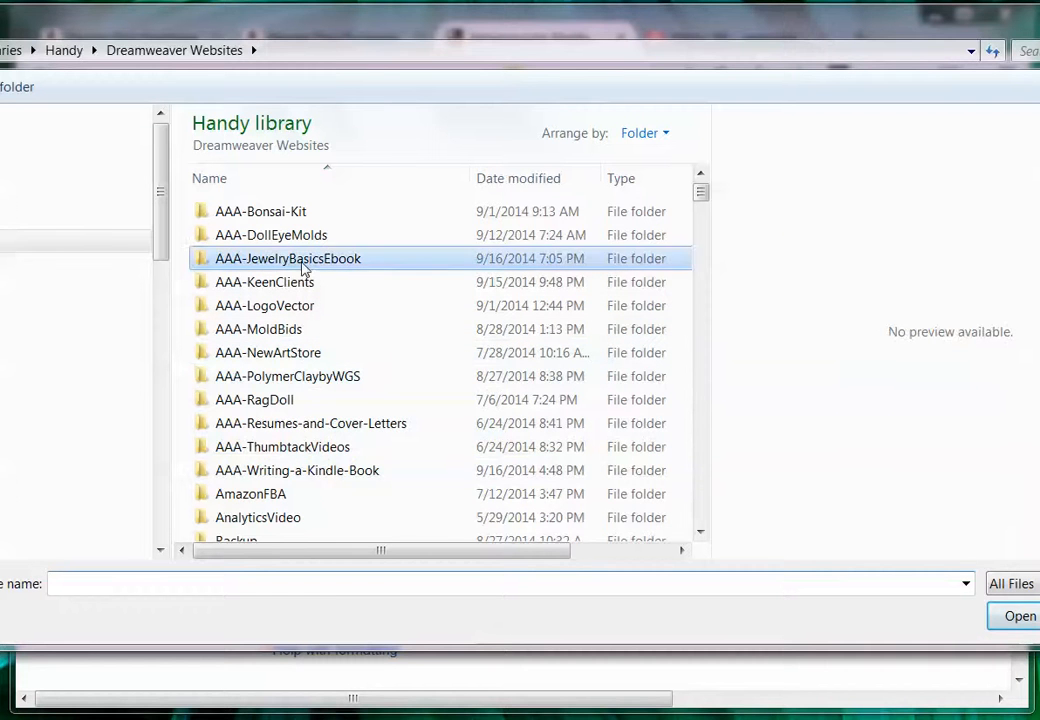
pyautogui.doubleClick(288, 258)
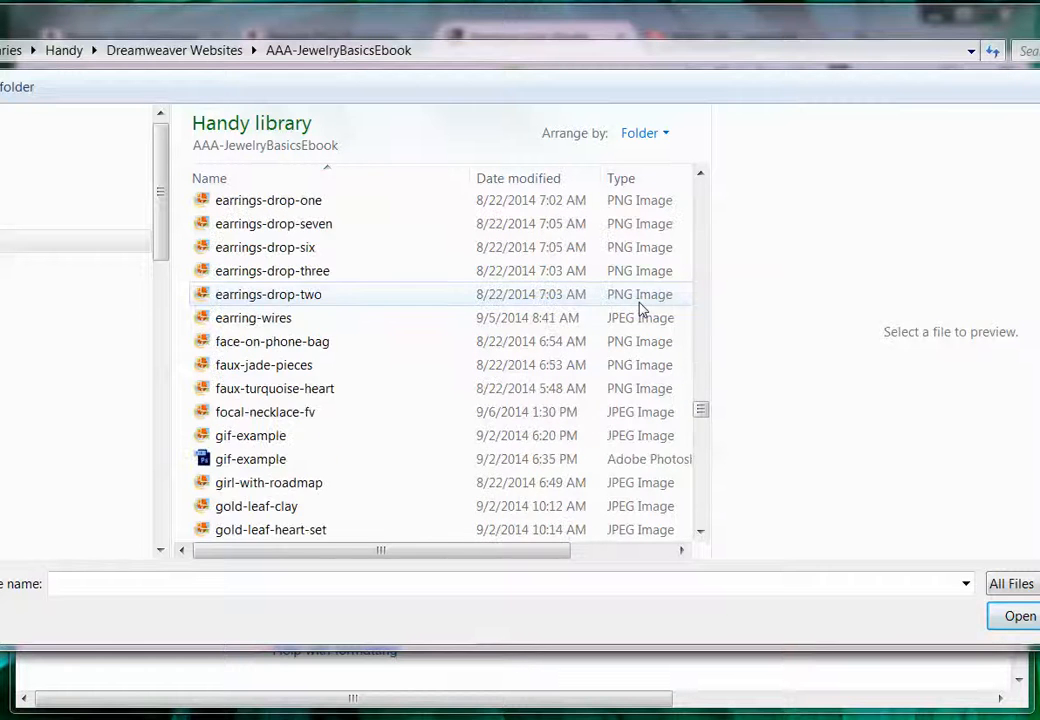
pyautogui.scroll(-3)
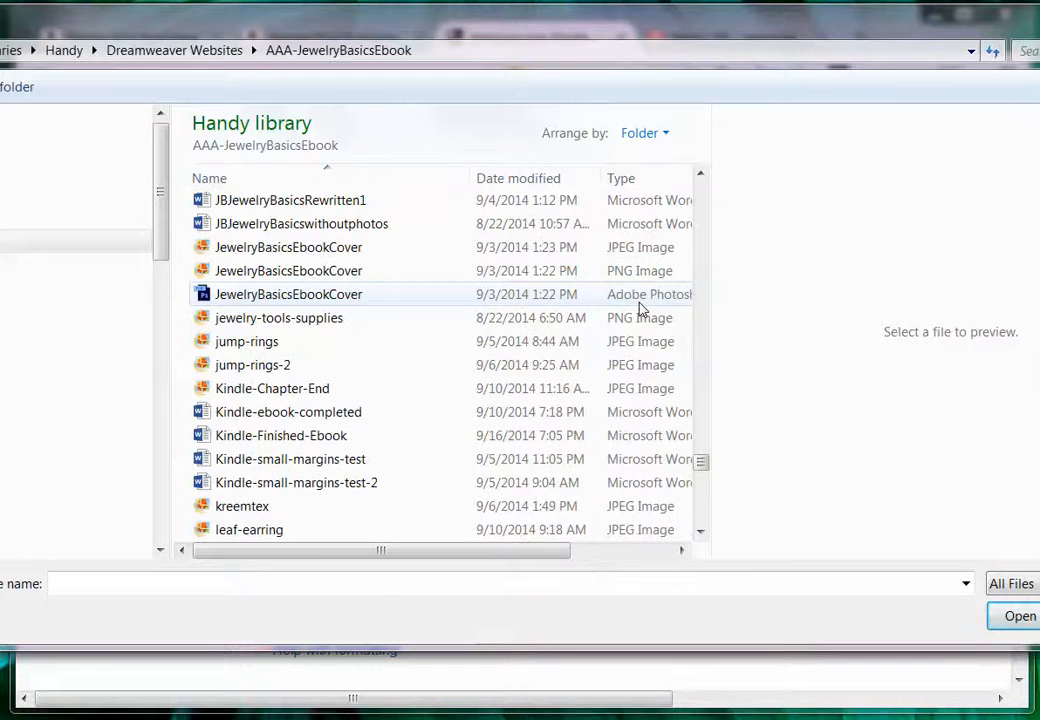
pyautogui.scroll(-3)
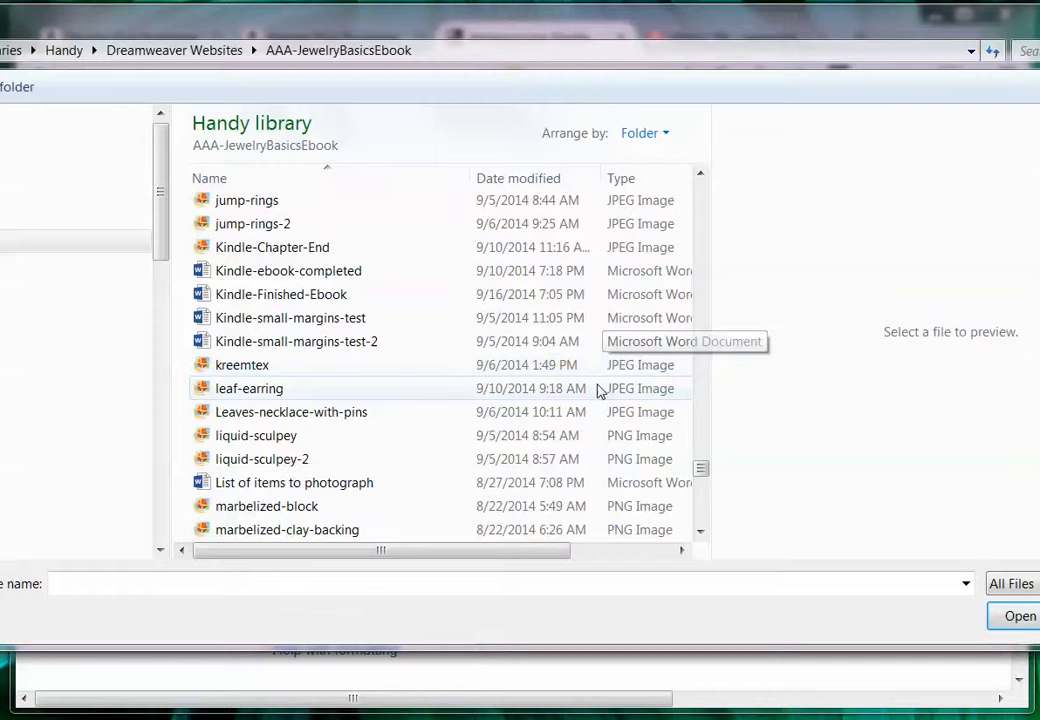
pyautogui.click(280, 294)
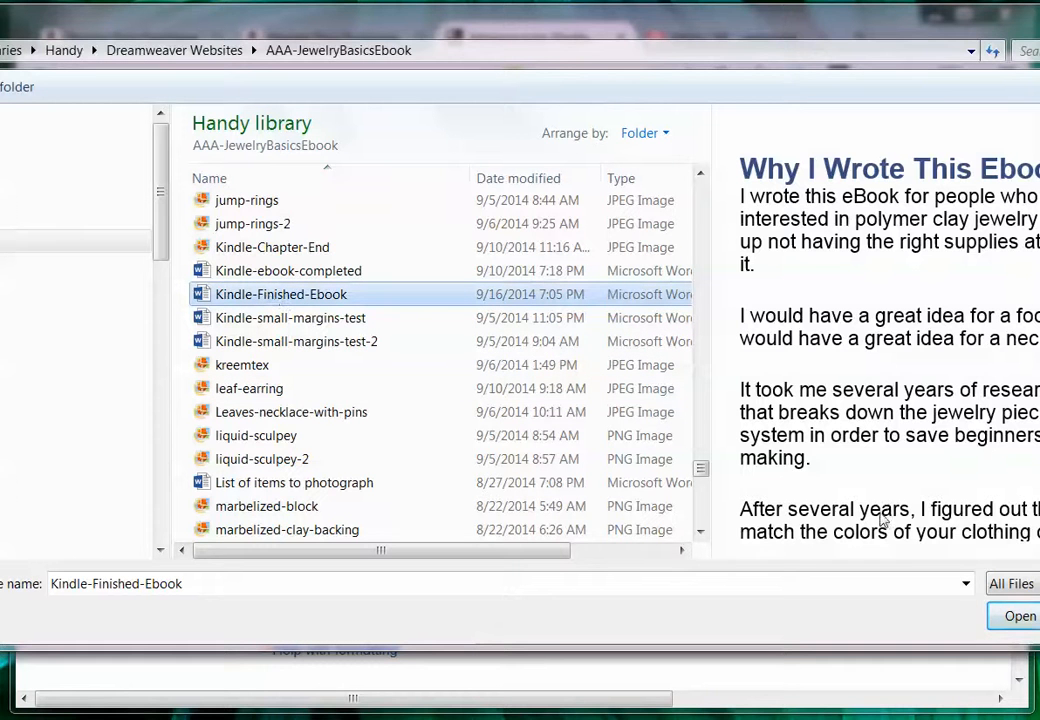
pyautogui.click(1020, 616)
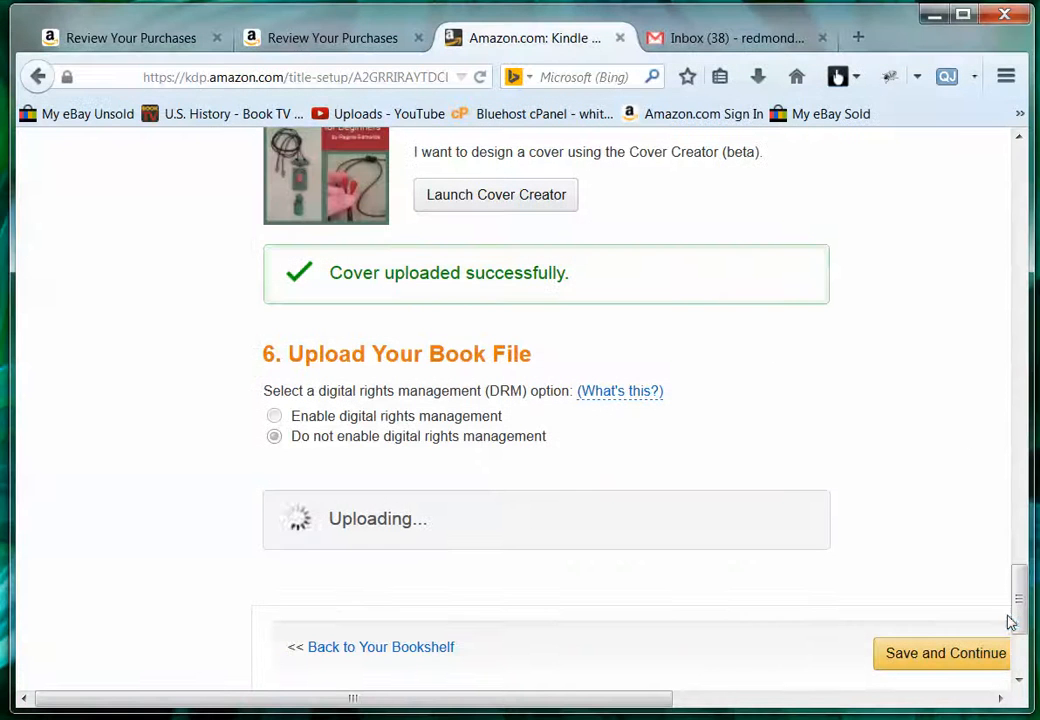
pyautogui.moveTo(596, 596)
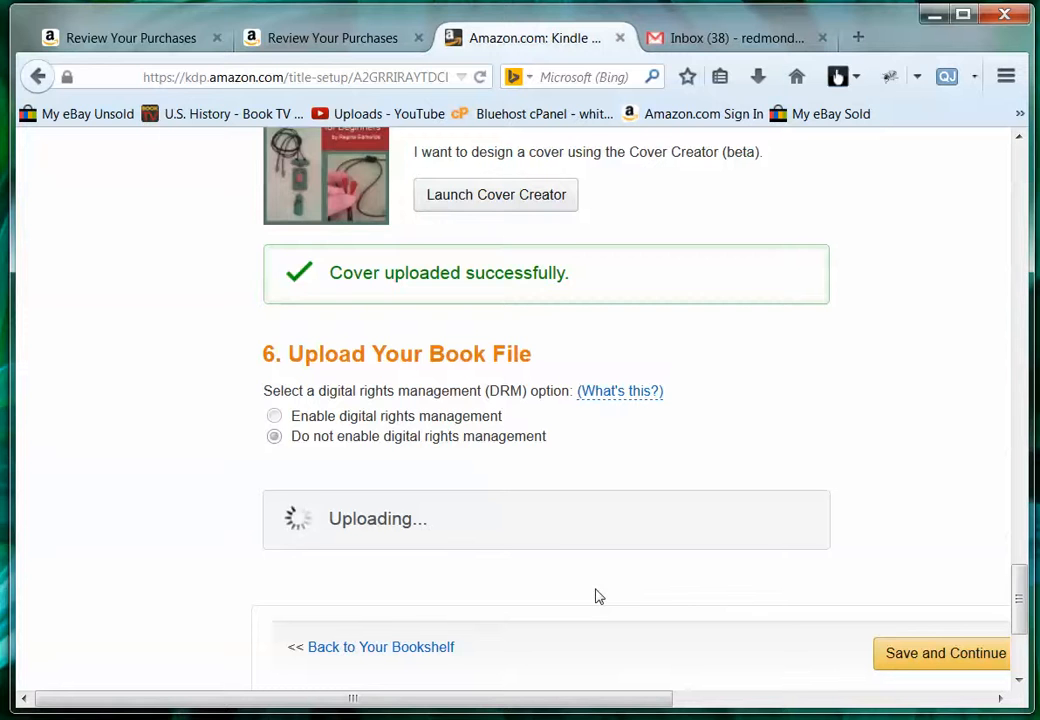
pyautogui.moveTo(368, 568)
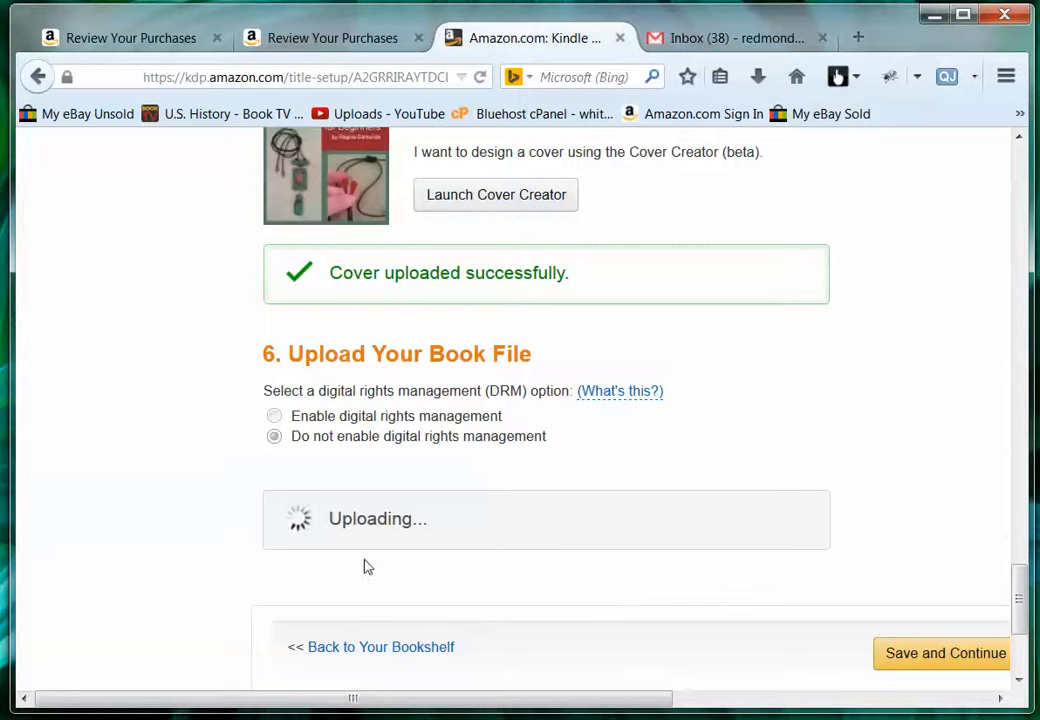
pyautogui.moveTo(472, 552)
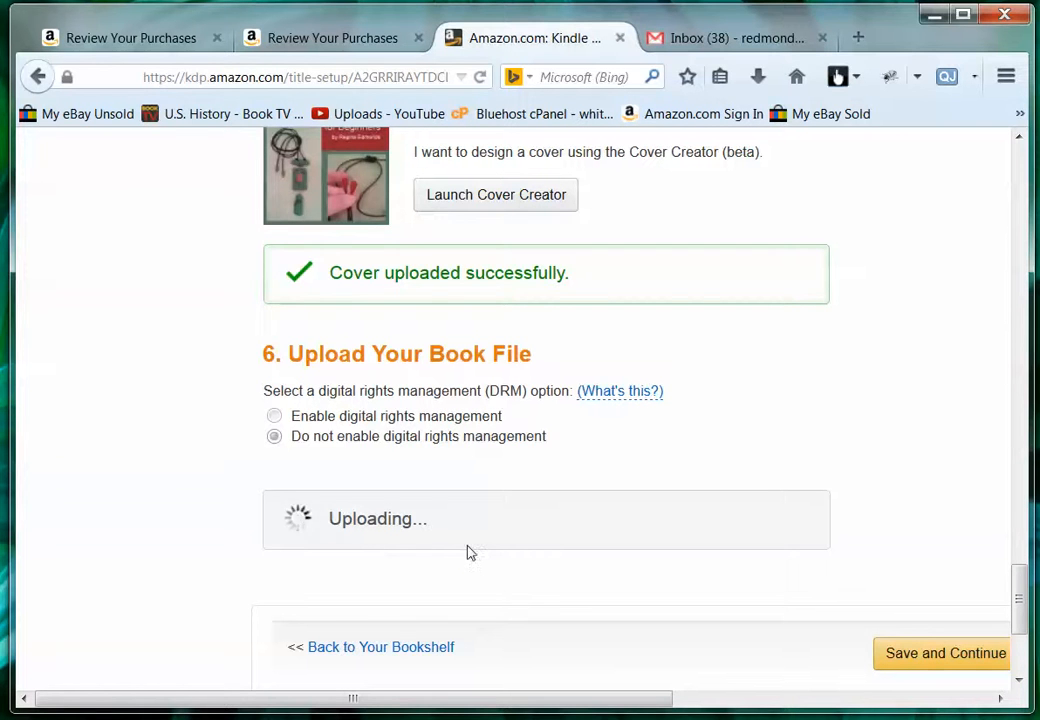